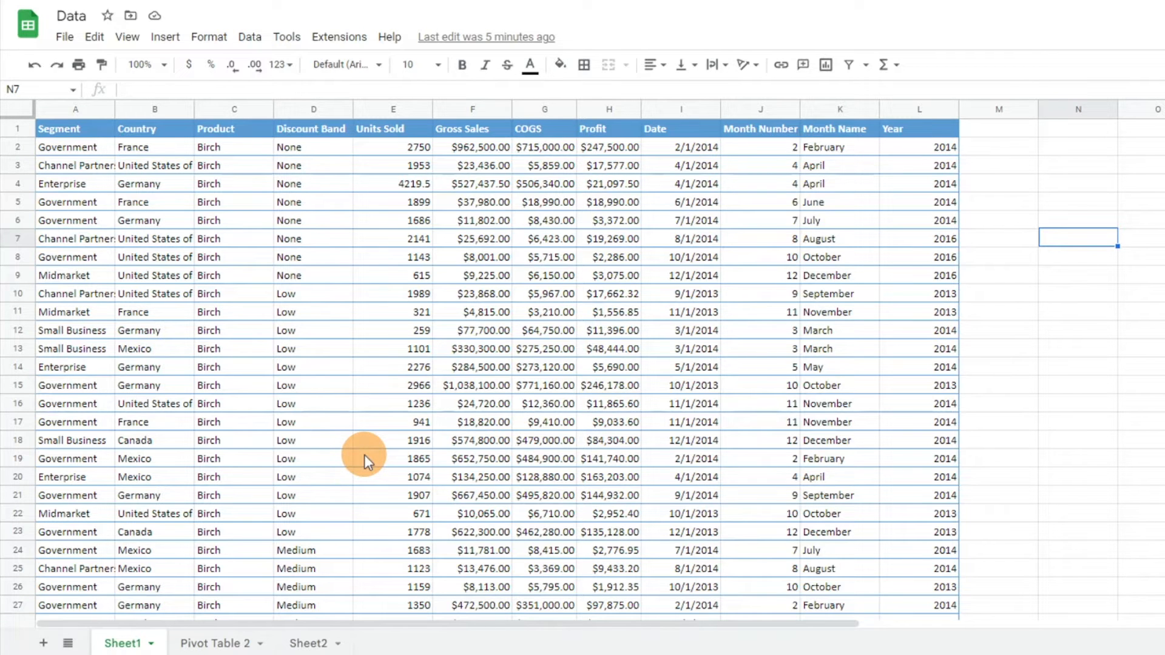
pyautogui.moveTo(527, 392)
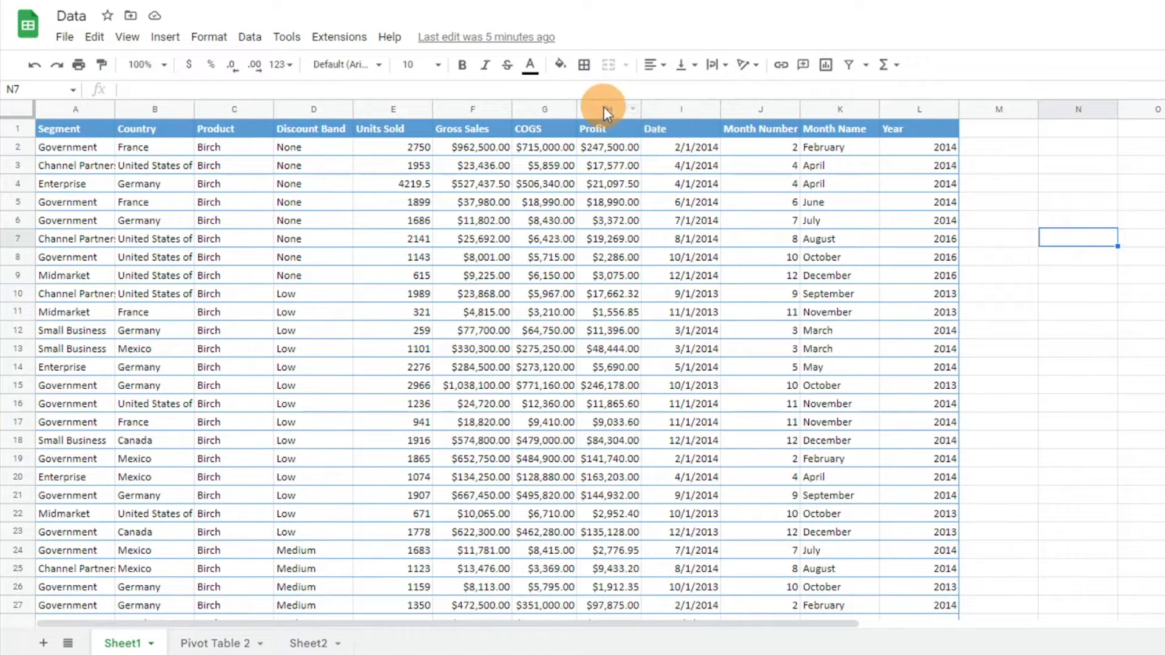
# Hide the Profit column H via its header's right-click menu
pyautogui.click(608, 108)
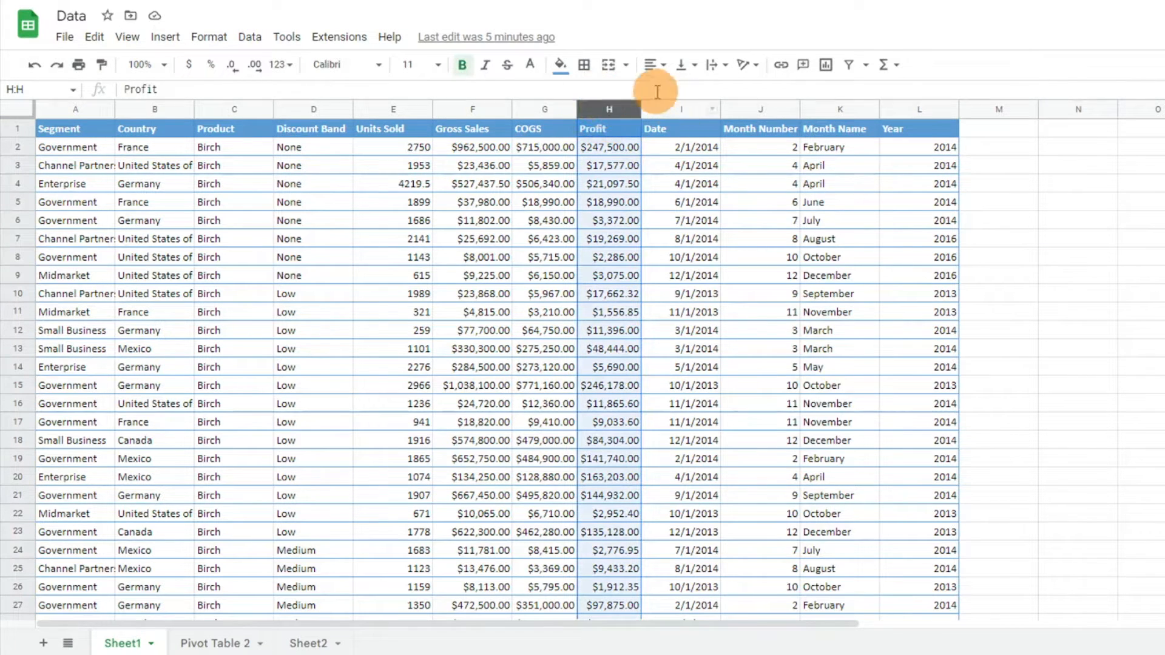
pyautogui.rightClick(608, 111)
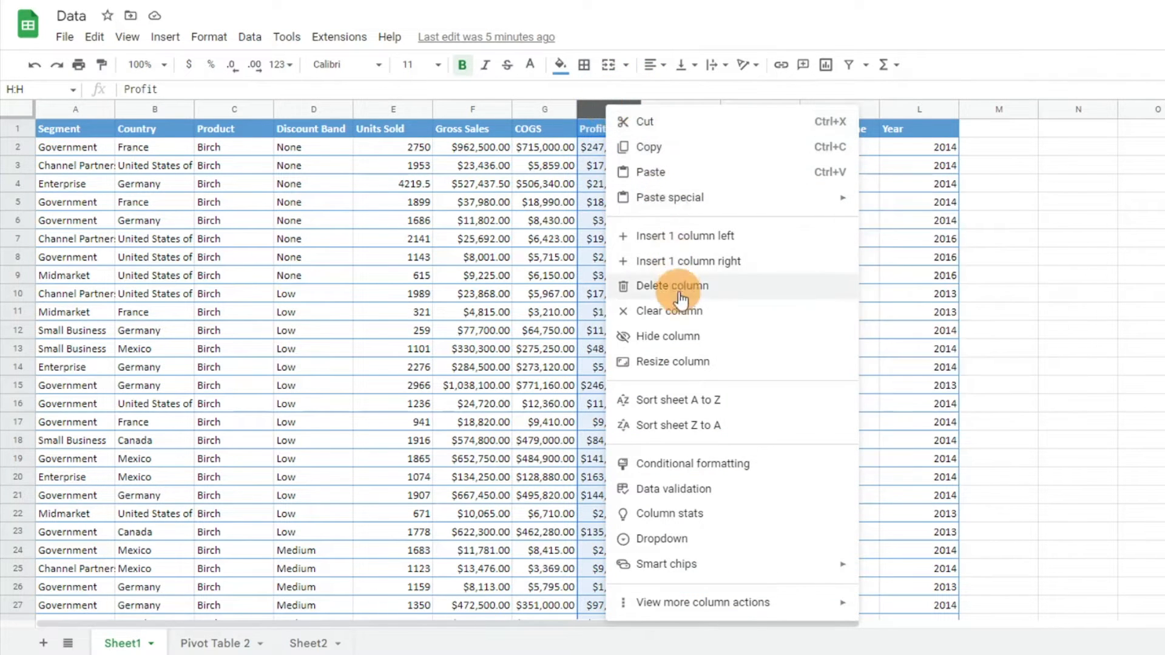
pyautogui.click(670, 286)
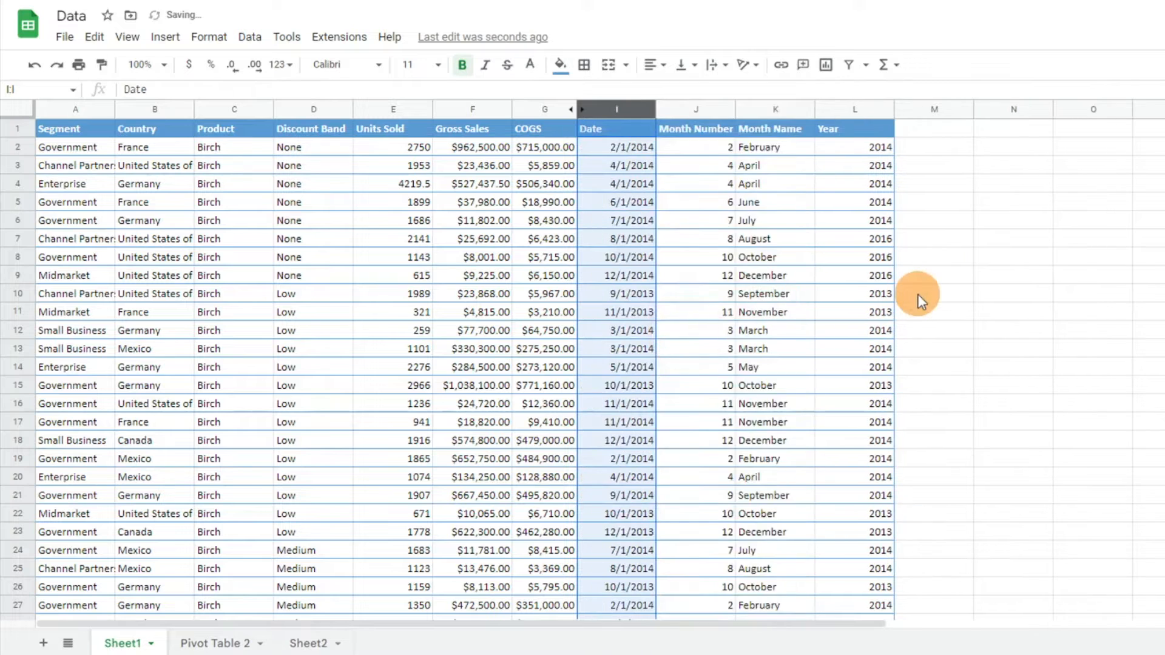
pyautogui.moveTo(705, 151)
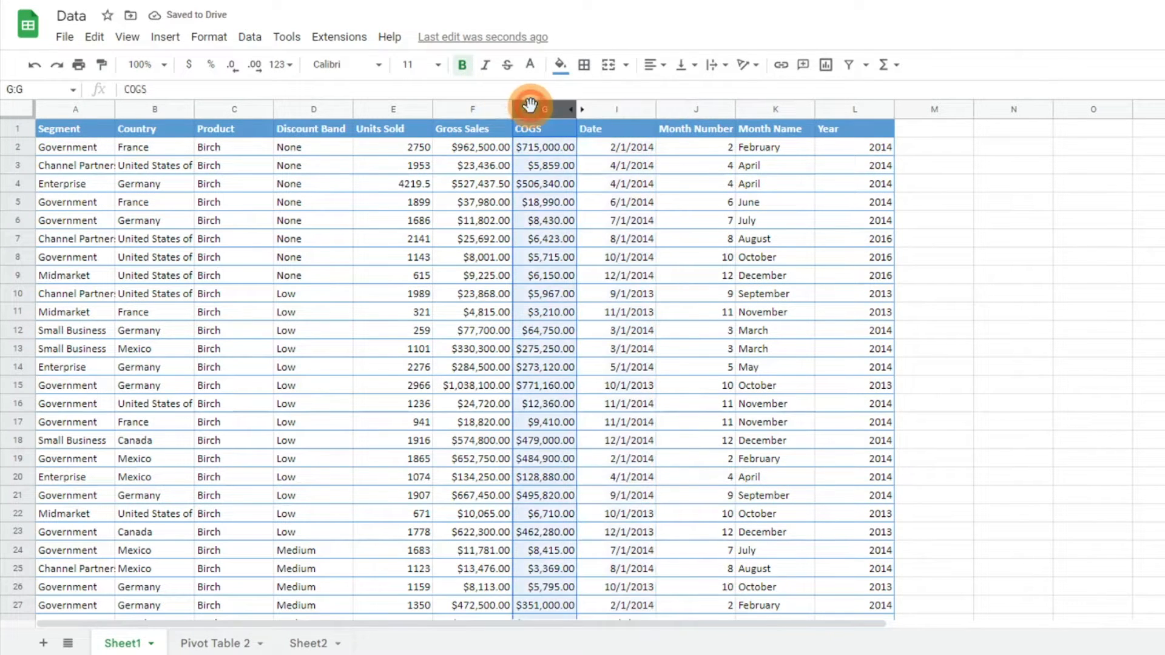
# Select column headers E through G and hide Units Sold, Gross Sales and COGS
pyautogui.moveTo(533, 109); pyautogui.dragTo(381, 108)
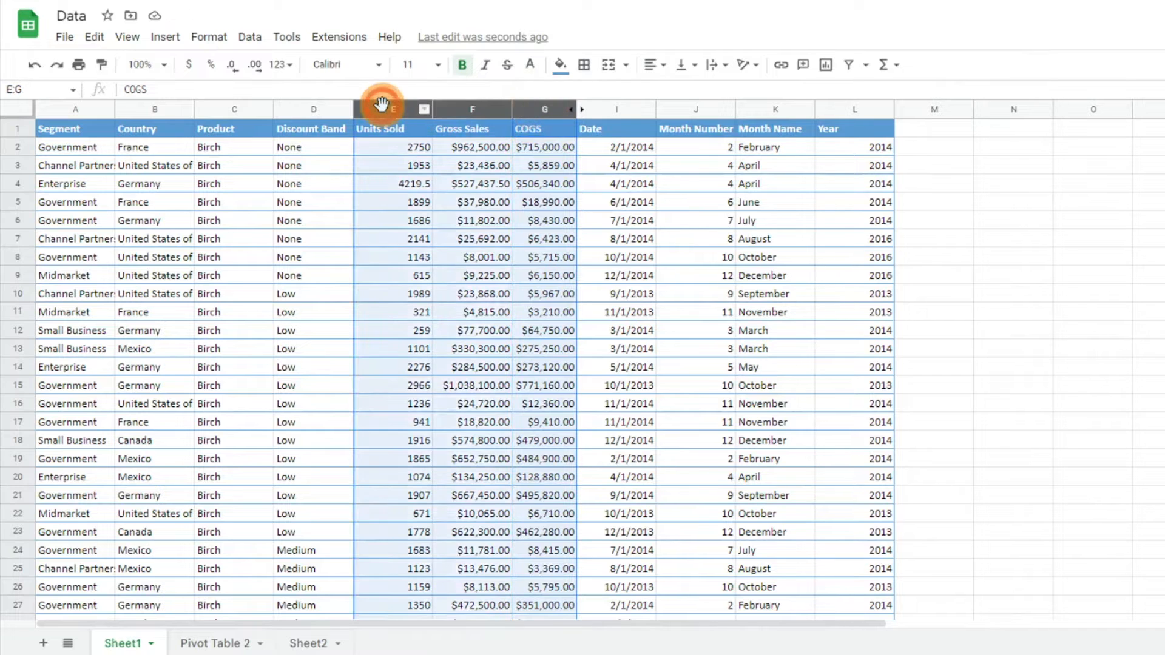
pyautogui.rightClick(472, 108)
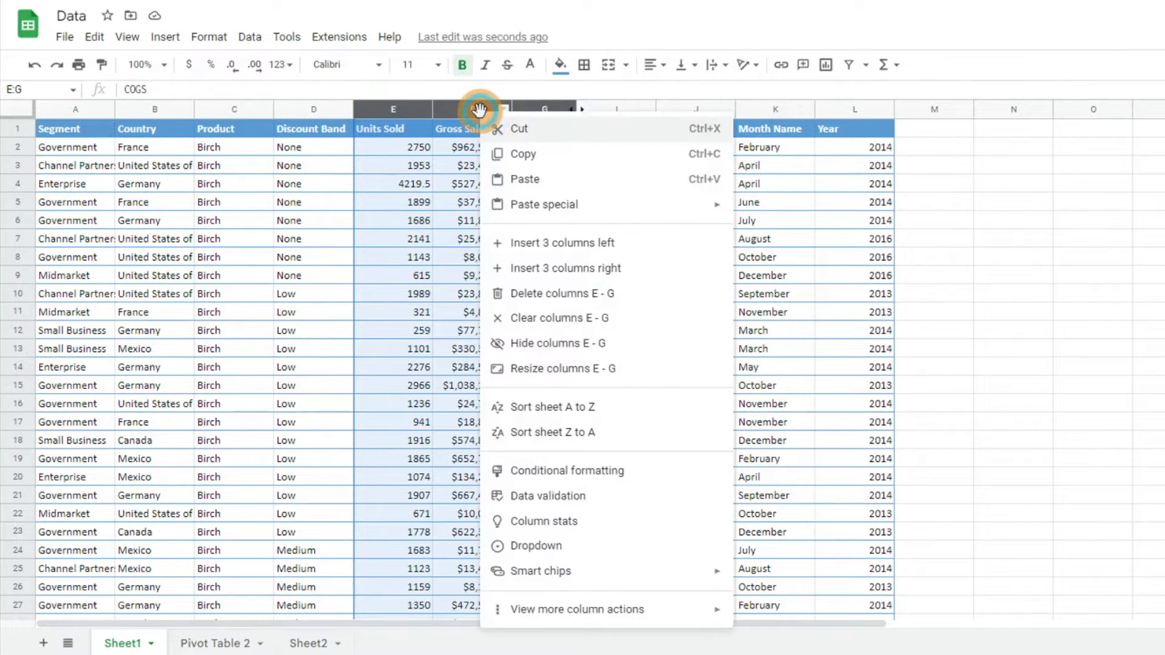
pyautogui.moveTo(572, 343)
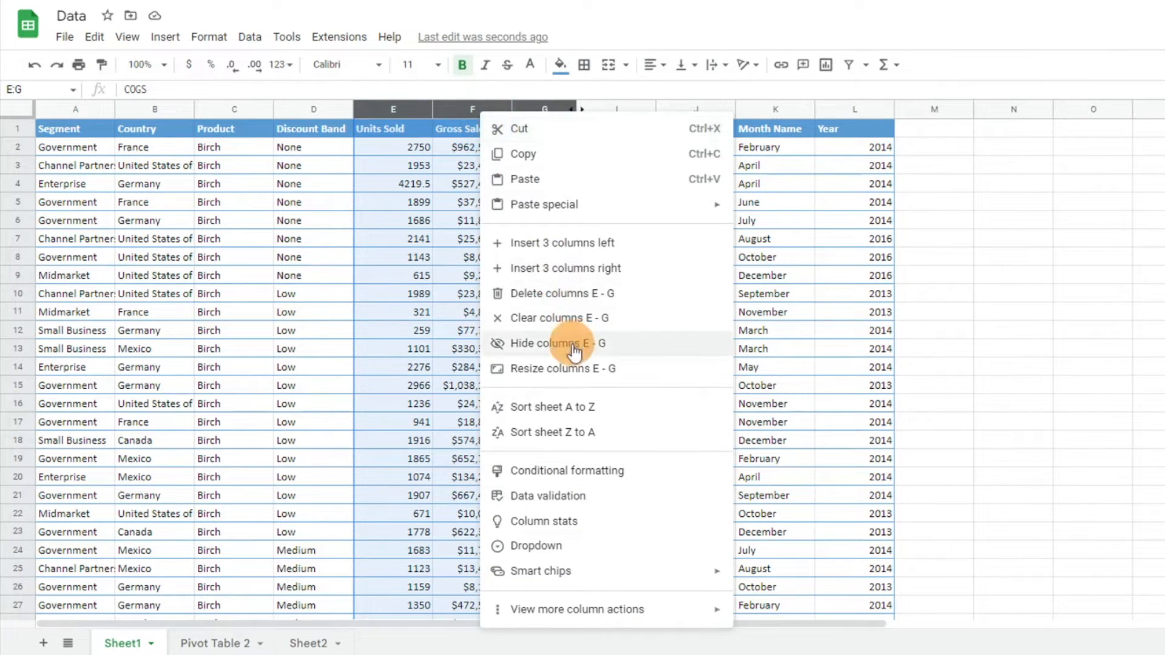
pyautogui.click(559, 343)
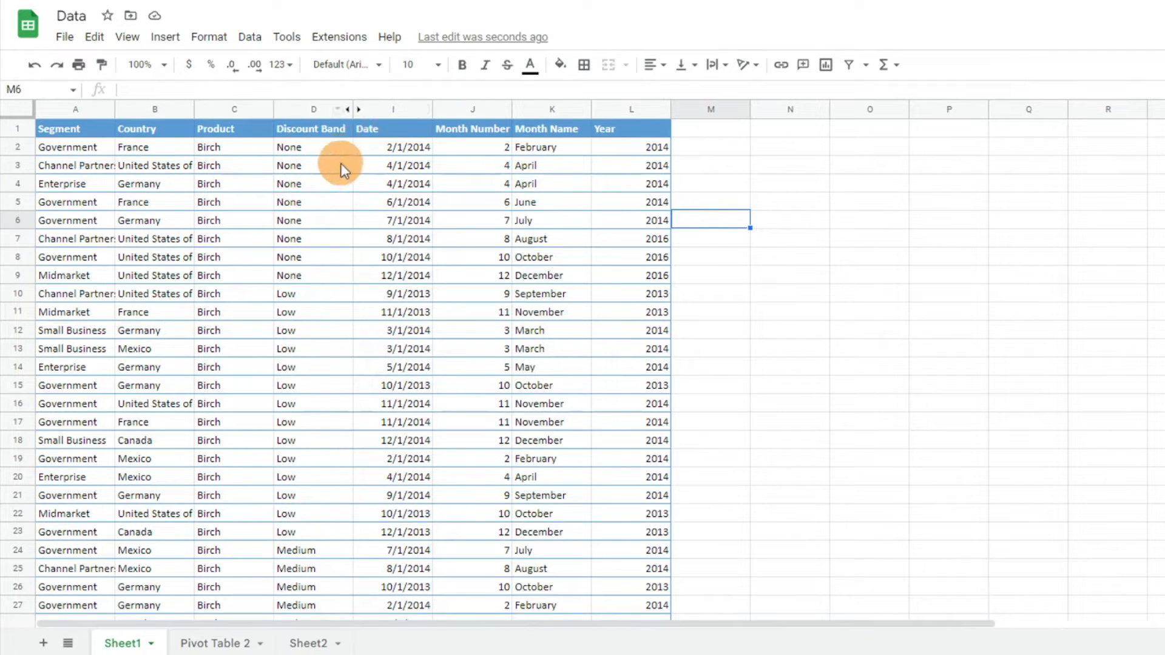
pyautogui.moveTo(371, 111)
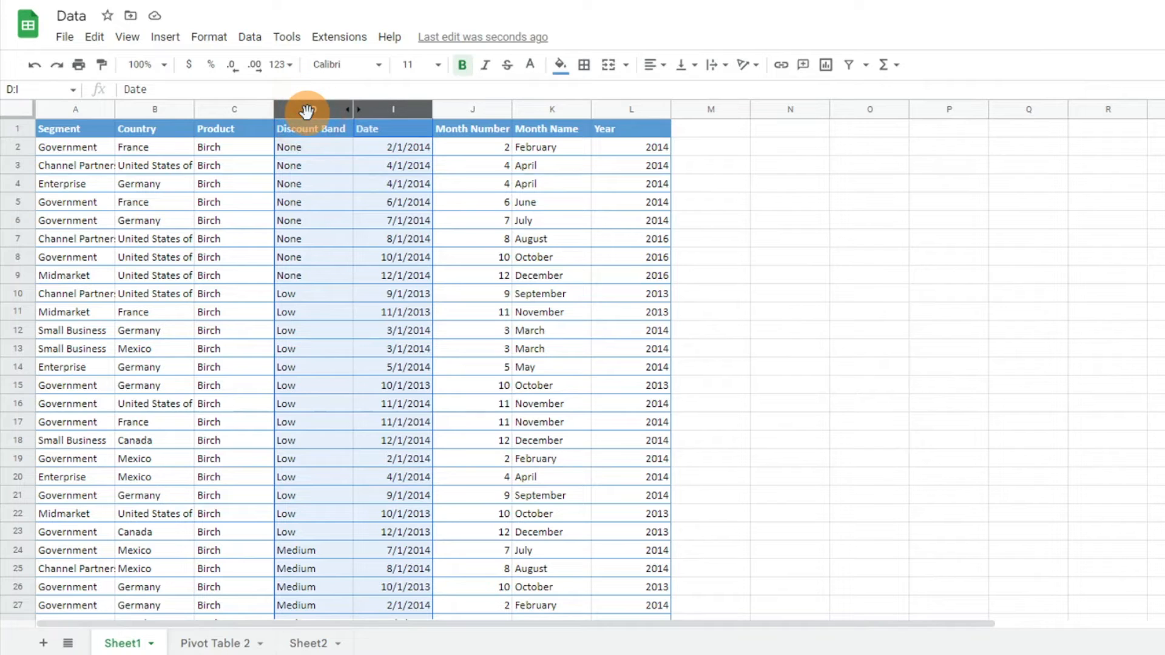
# Right-click columns D–I, then select the Date column I and bring up its actions menu
pyautogui.rightClick(310, 108)
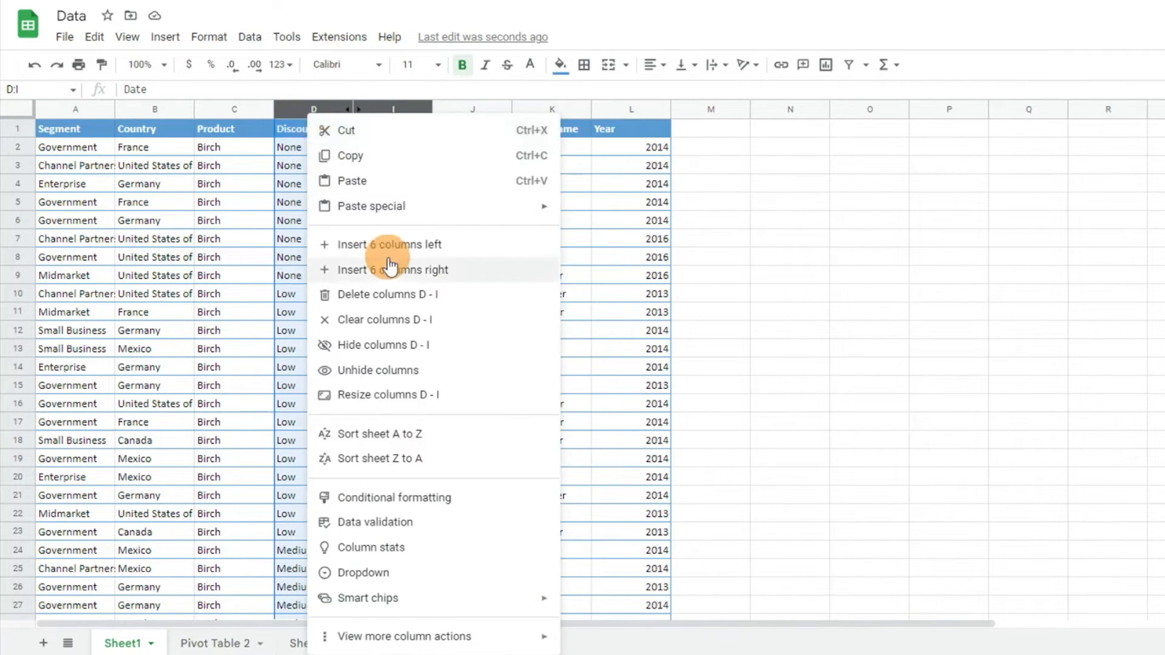
pyautogui.moveTo(386, 371)
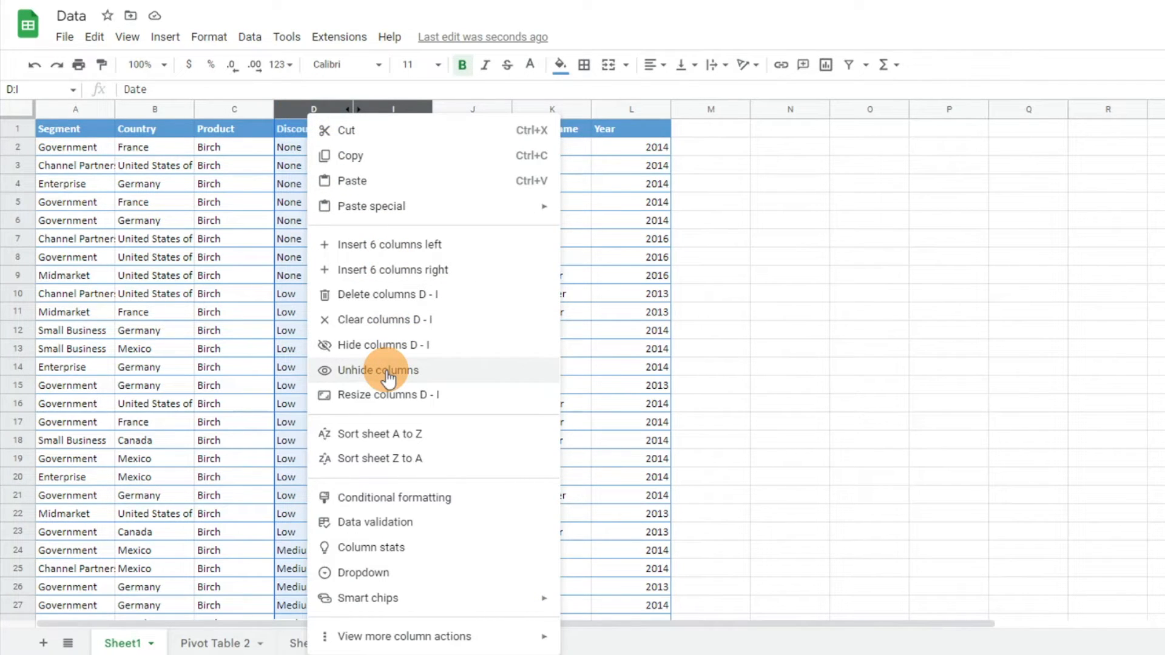
pyautogui.click(377, 370)
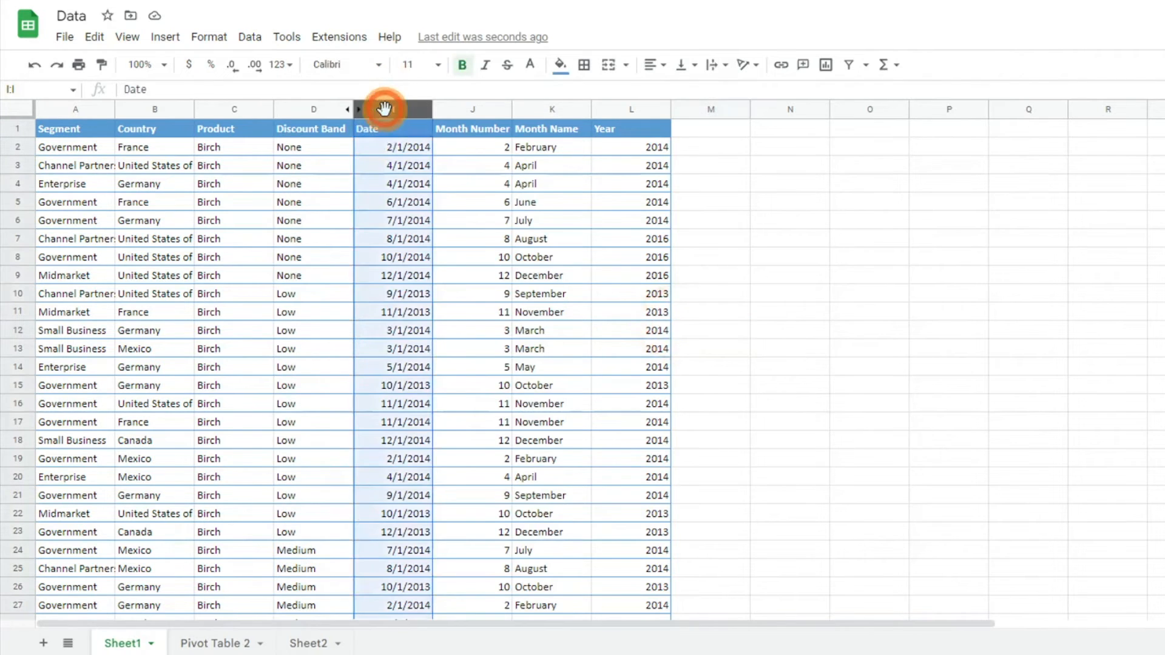
pyautogui.rightClick(384, 108)
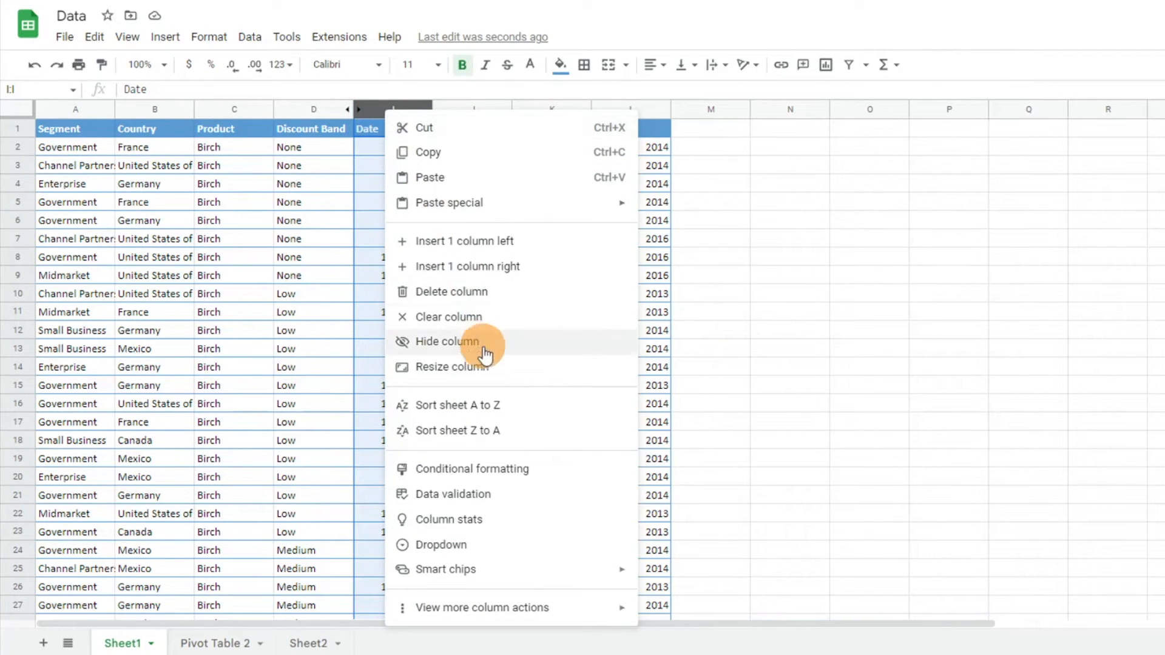